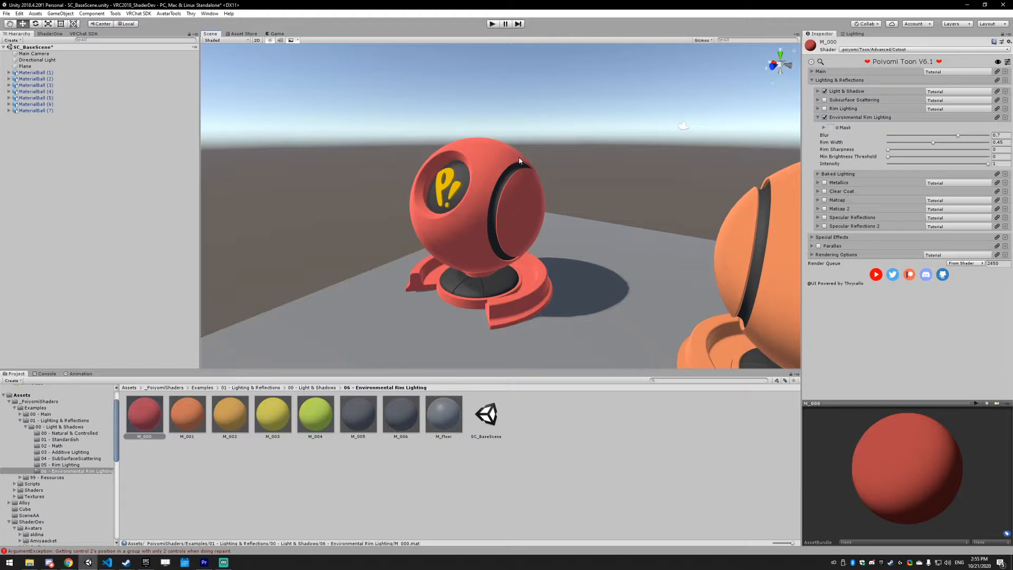
{"action": "mouse_move", "coordinate": [521, 134]}
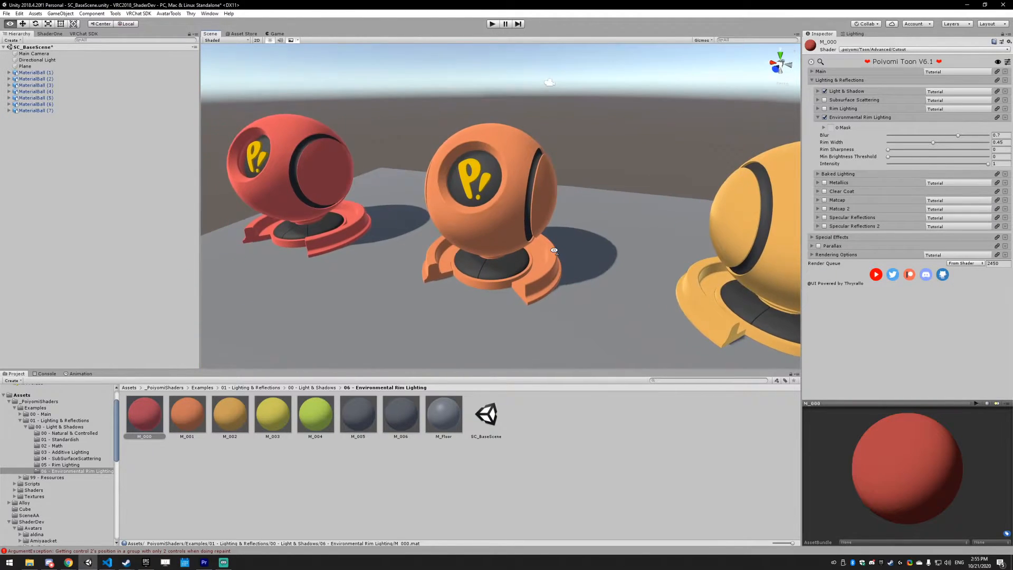
Select the orange M_001 material to show its Environmental Rim Lighting settings.
{"action": "left_click", "coordinate": [187, 414]}
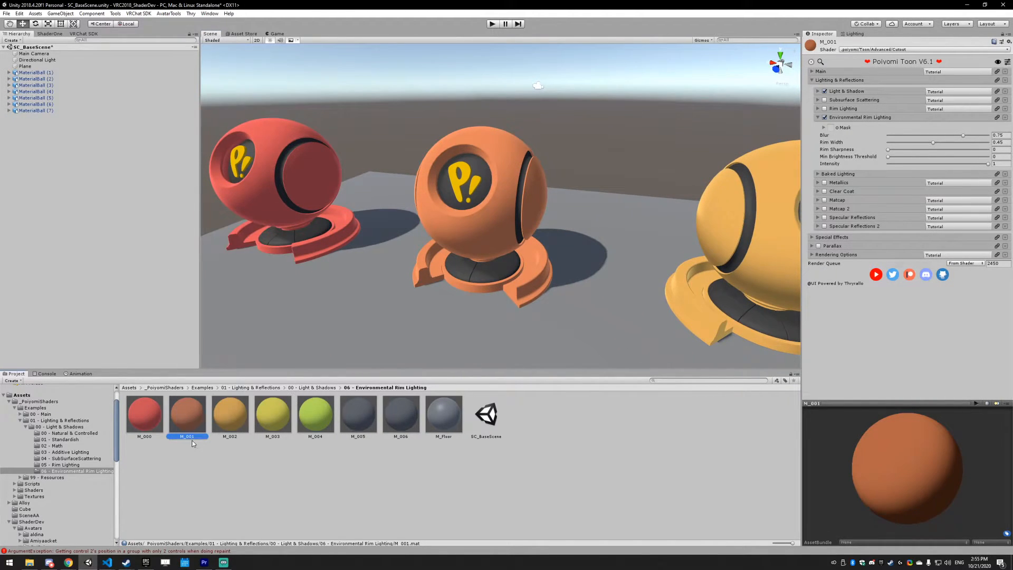
{"action": "mouse_move", "coordinate": [838, 132]}
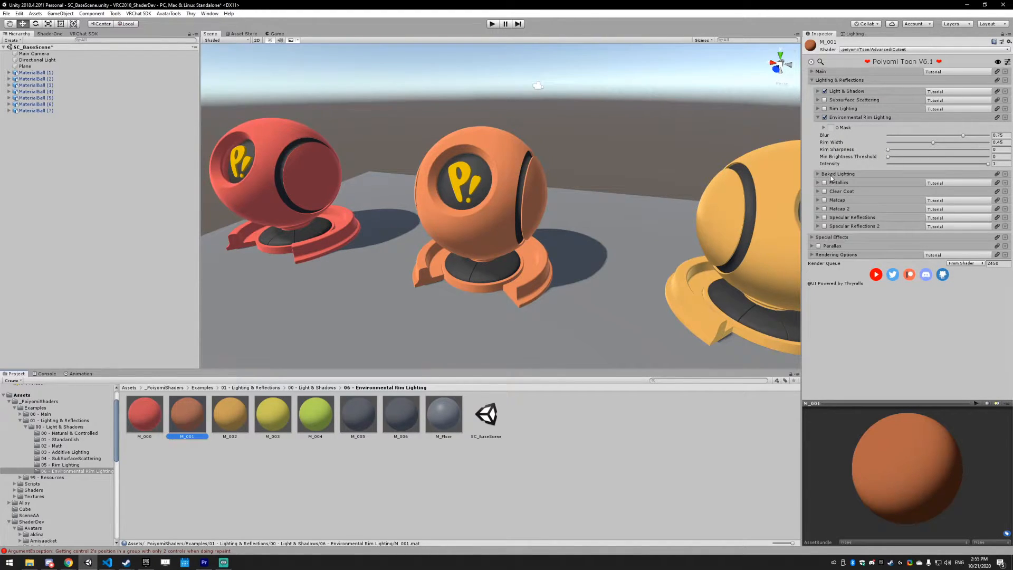
{"action": "mouse_move", "coordinate": [834, 158]}
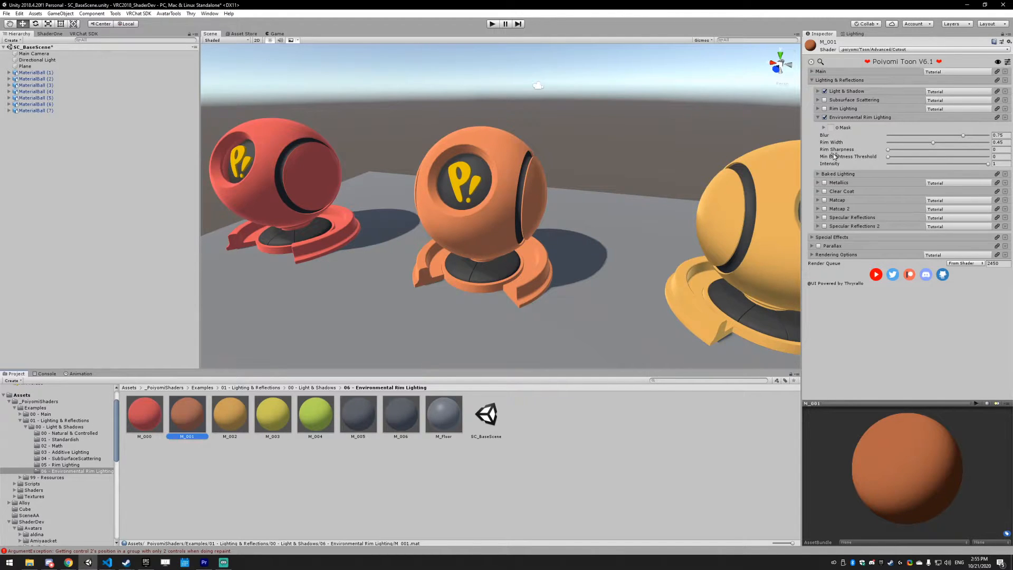
{"action": "mouse_move", "coordinate": [570, 262]}
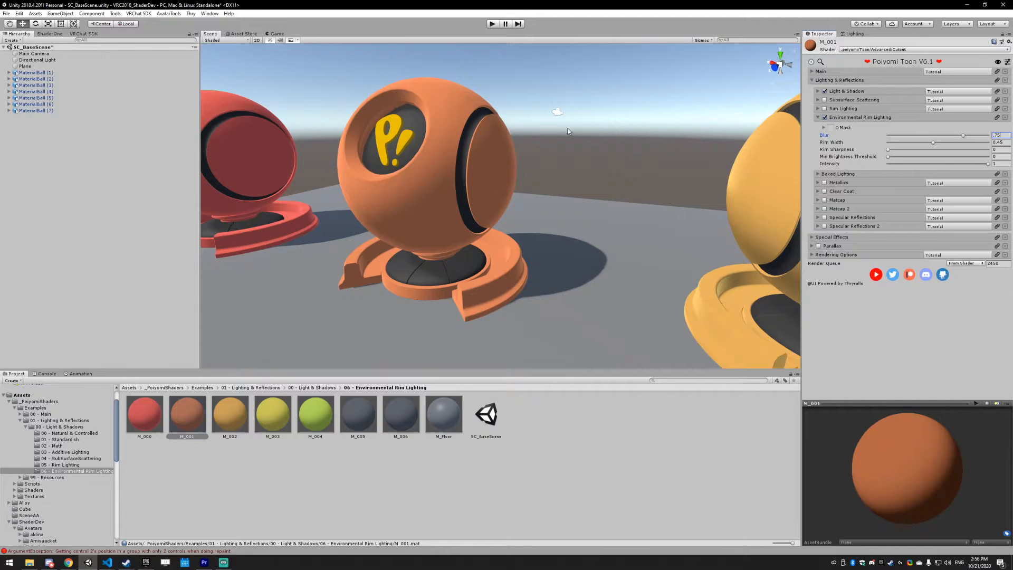
{"action": "mouse_move", "coordinate": [507, 211]}
{"action": "type", "text": "0"}
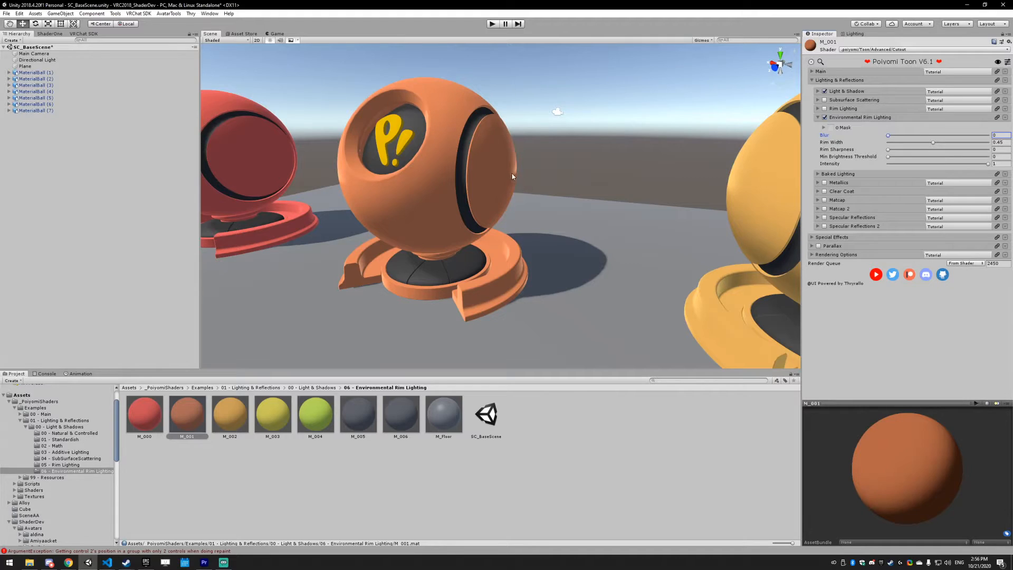
{"action": "mouse_move", "coordinate": [503, 166]}
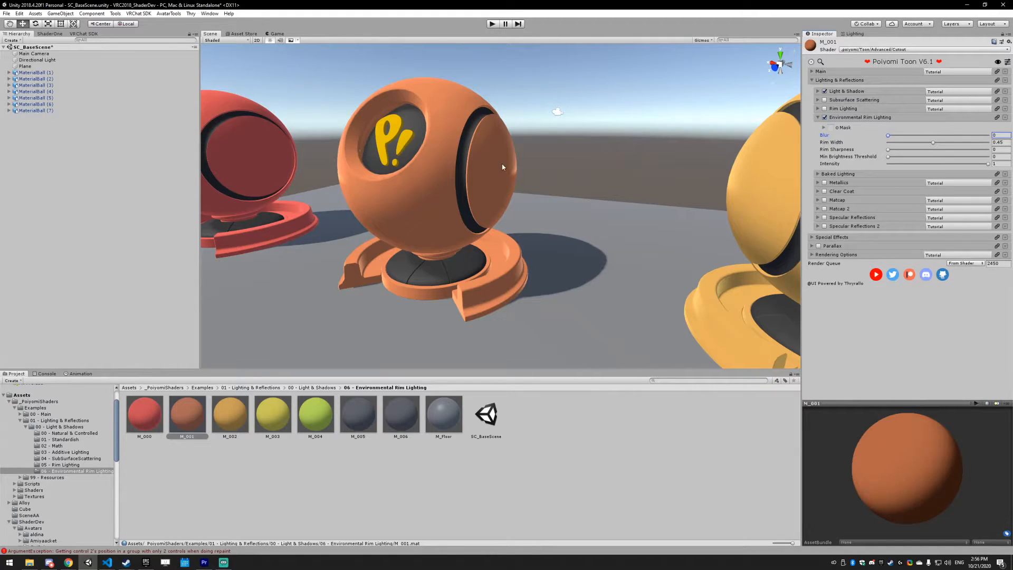
{"action": "mouse_move", "coordinate": [625, 120]}
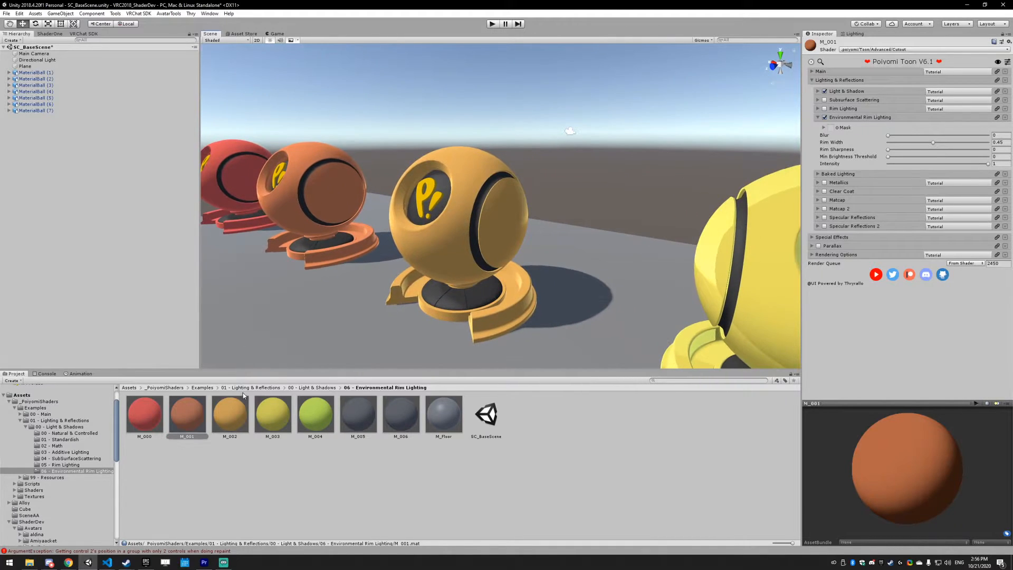
Select the M_002 material to show its Environmental Rim Lighting values.
{"action": "left_click", "coordinate": [230, 413]}
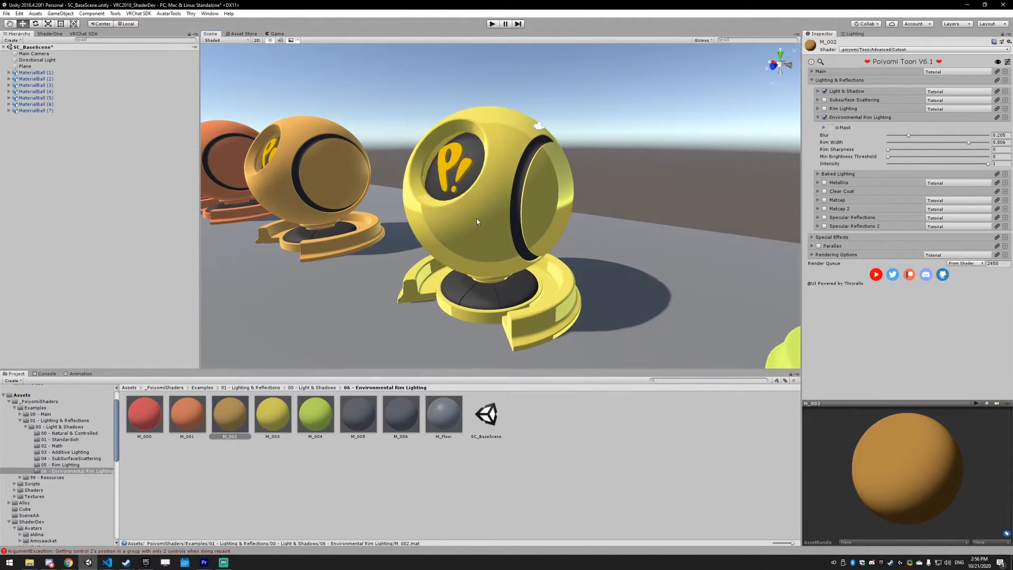
{"action": "mouse_move", "coordinate": [382, 152]}
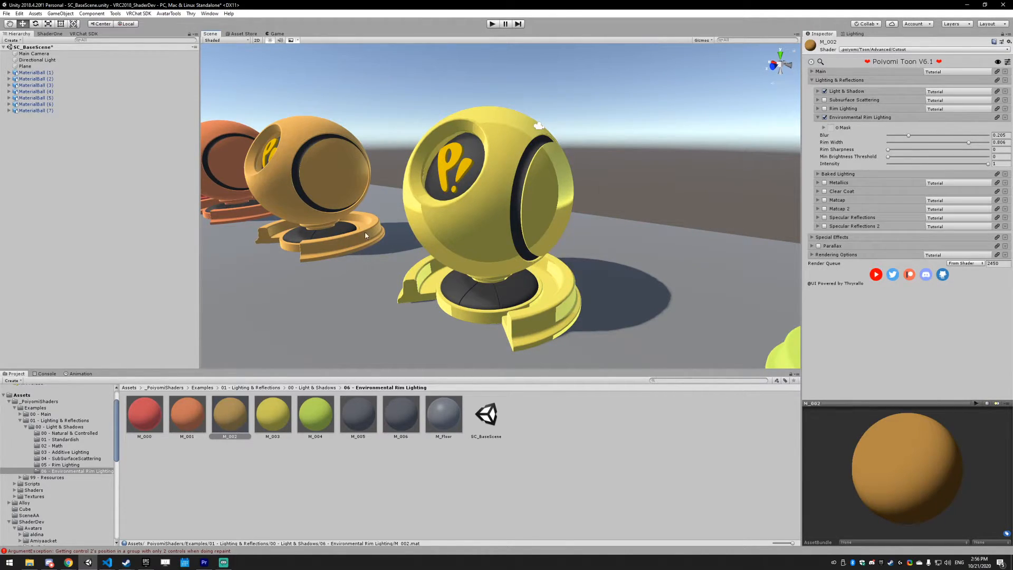
Select the M_003 material to show its zero-blur, full-sharpness rim settings.
{"action": "left_click", "coordinate": [272, 413]}
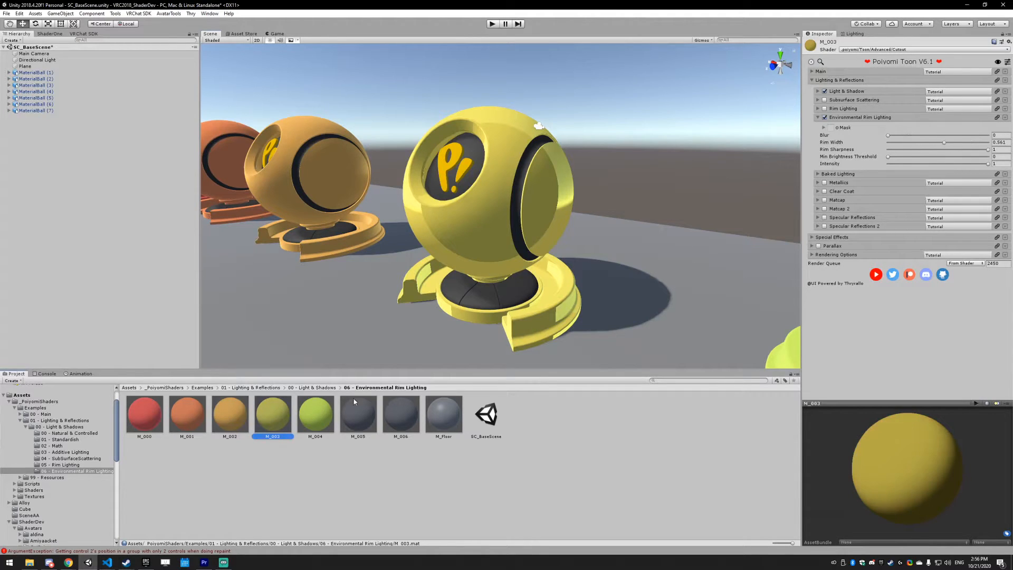
{"action": "mouse_move", "coordinate": [585, 223]}
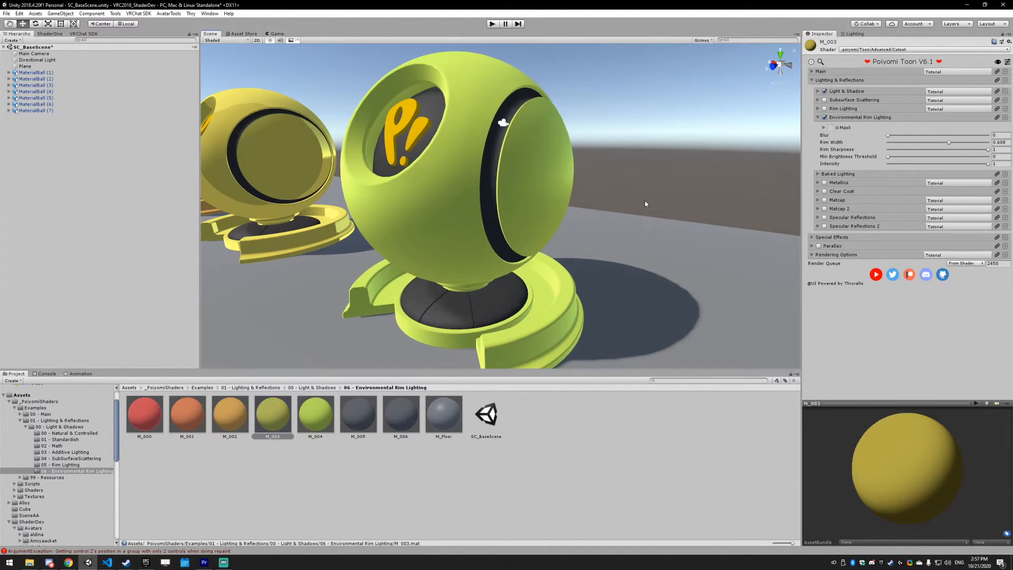
Select the green M_004 material for its rim settings, then move on to grey M_005.
{"action": "left_click", "coordinate": [316, 417]}
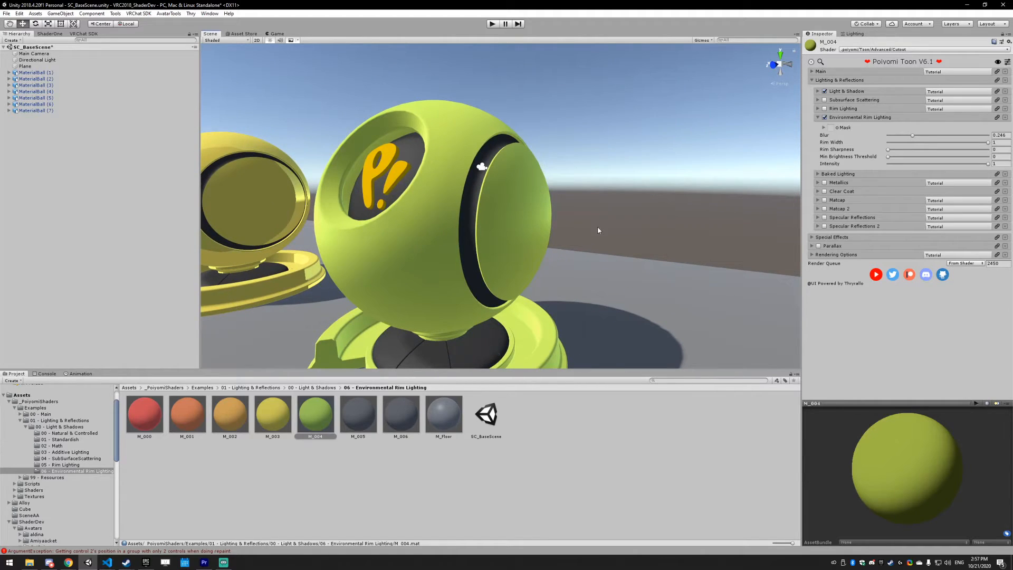
{"action": "mouse_move", "coordinate": [504, 228]}
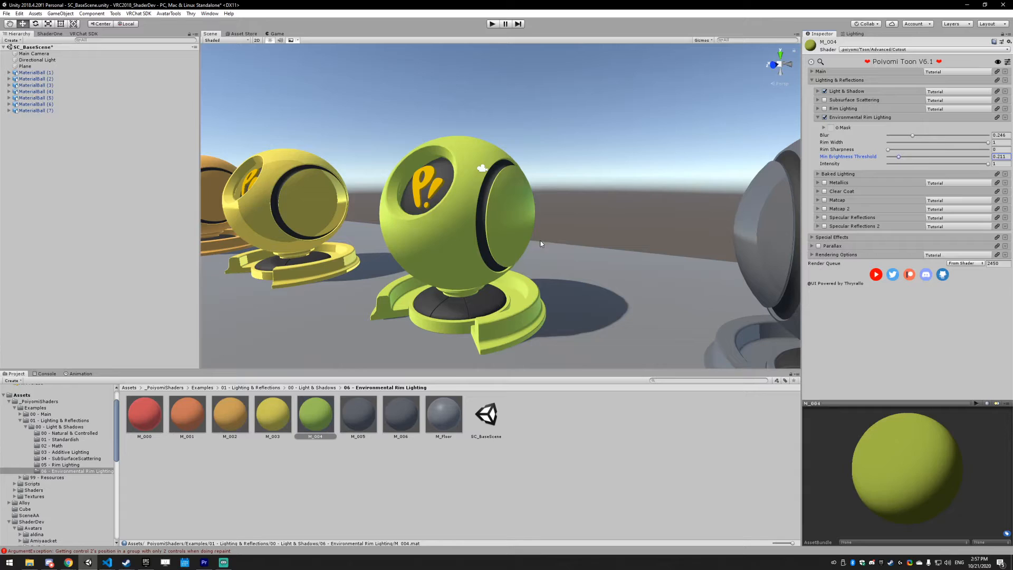
{"action": "mouse_move", "coordinate": [652, 176]}
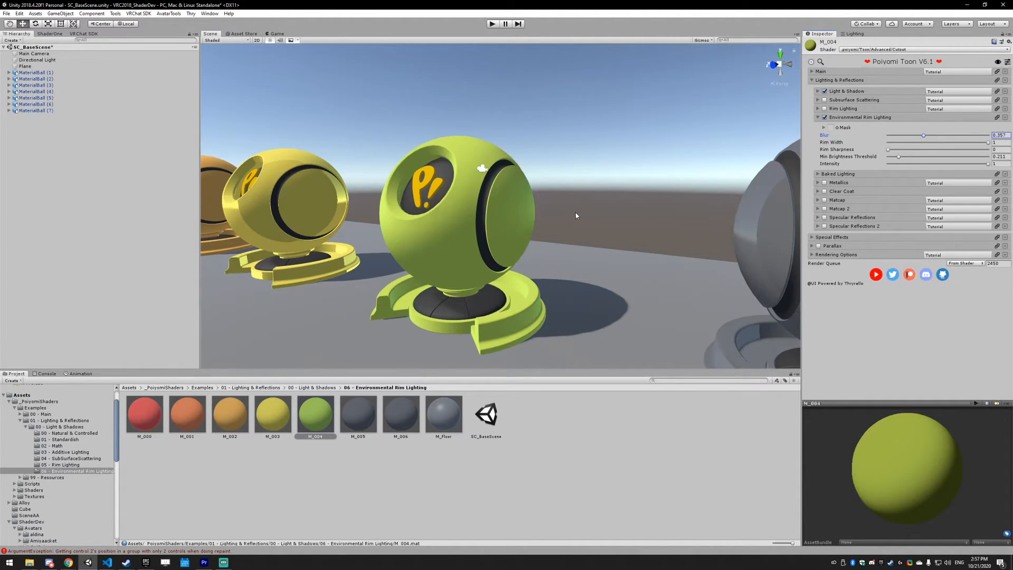
{"action": "mouse_move", "coordinate": [578, 203]}
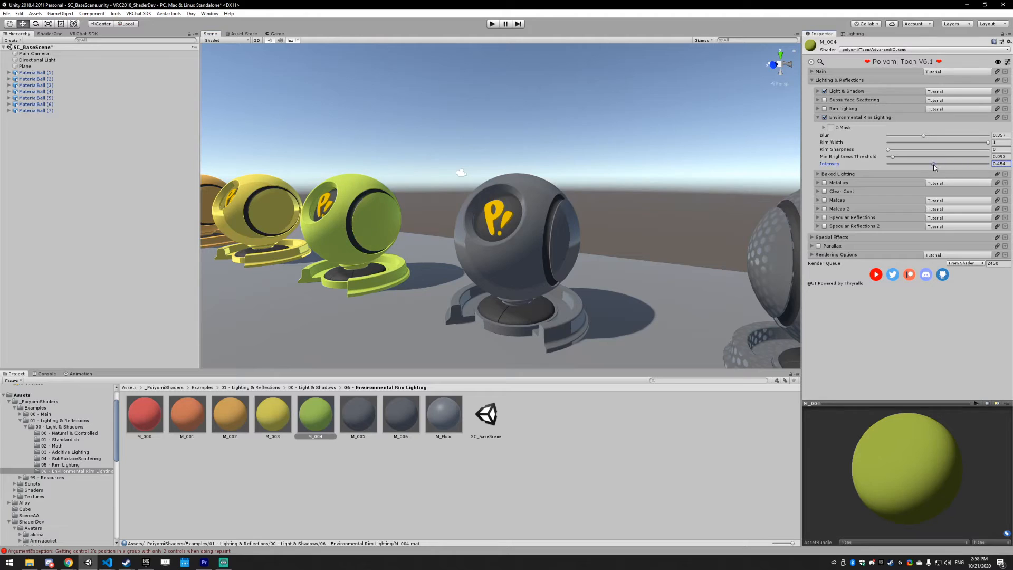
{"action": "left_click", "coordinate": [357, 416]}
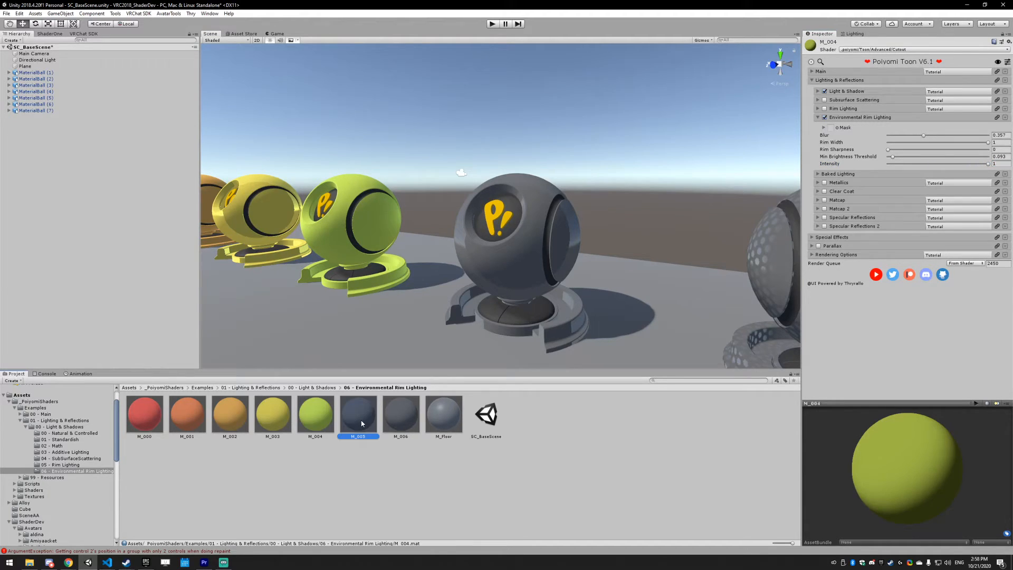
Select the grey M_005 material to show its rim threshold and intensity settings.
{"action": "left_click", "coordinate": [358, 413]}
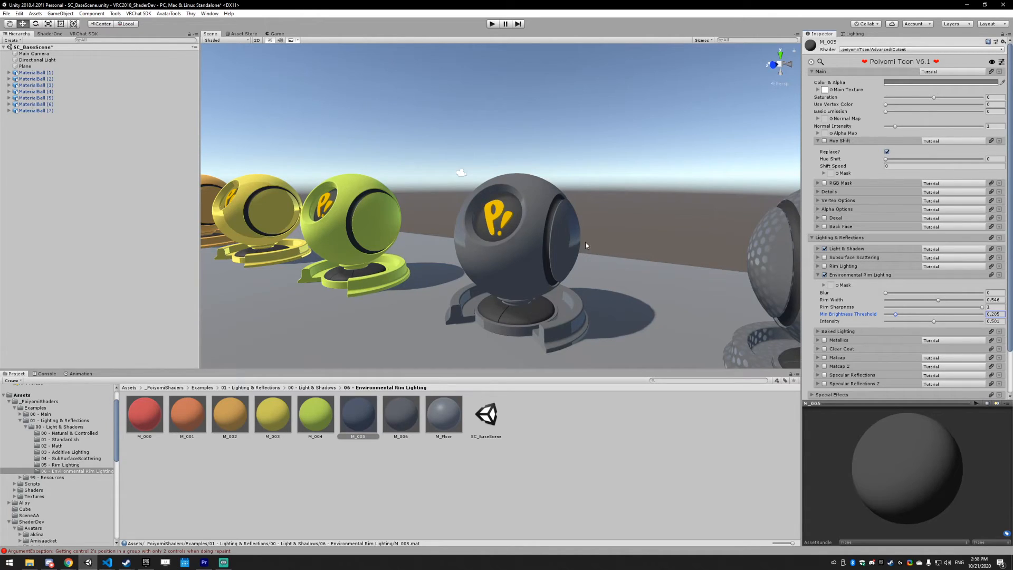
{"action": "mouse_move", "coordinate": [904, 309]}
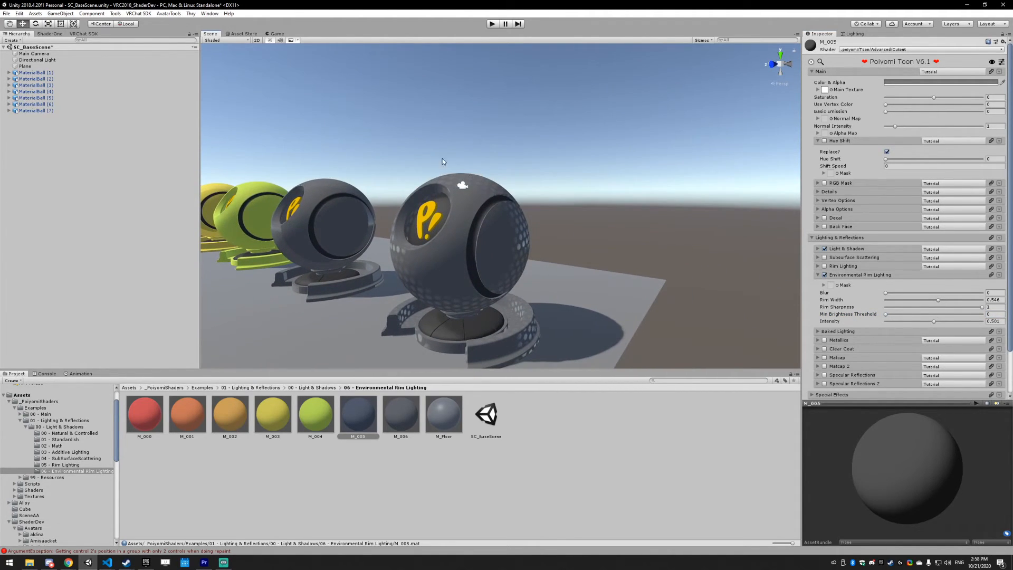
{"action": "mouse_move", "coordinate": [530, 220]}
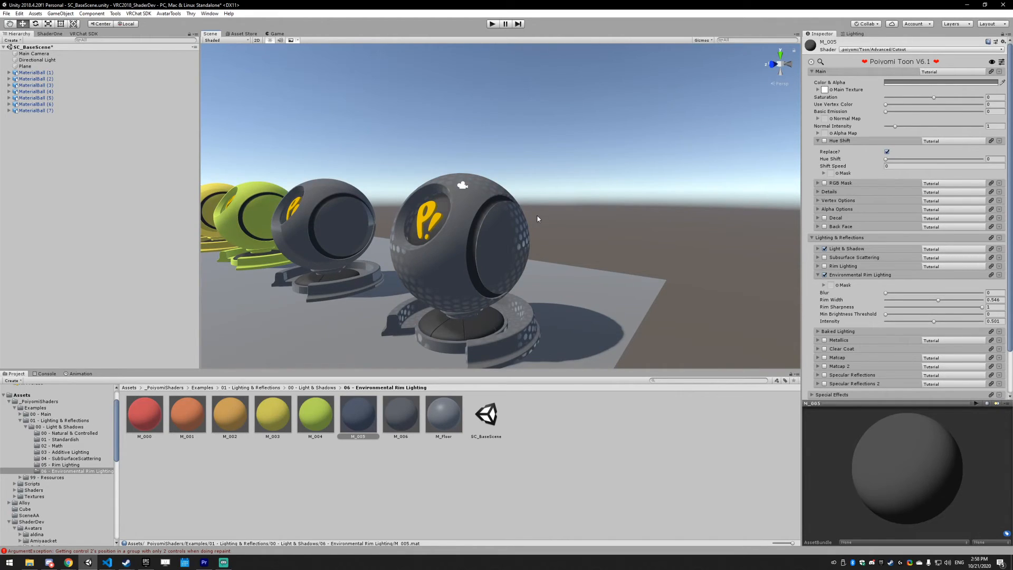
{"action": "mouse_move", "coordinate": [689, 250]}
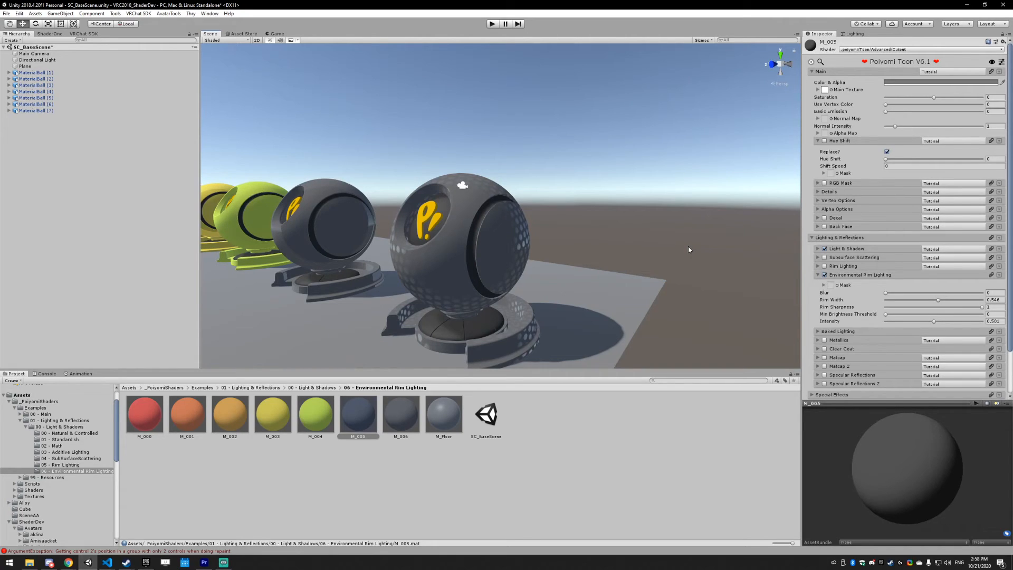
{"action": "mouse_move", "coordinate": [528, 294]}
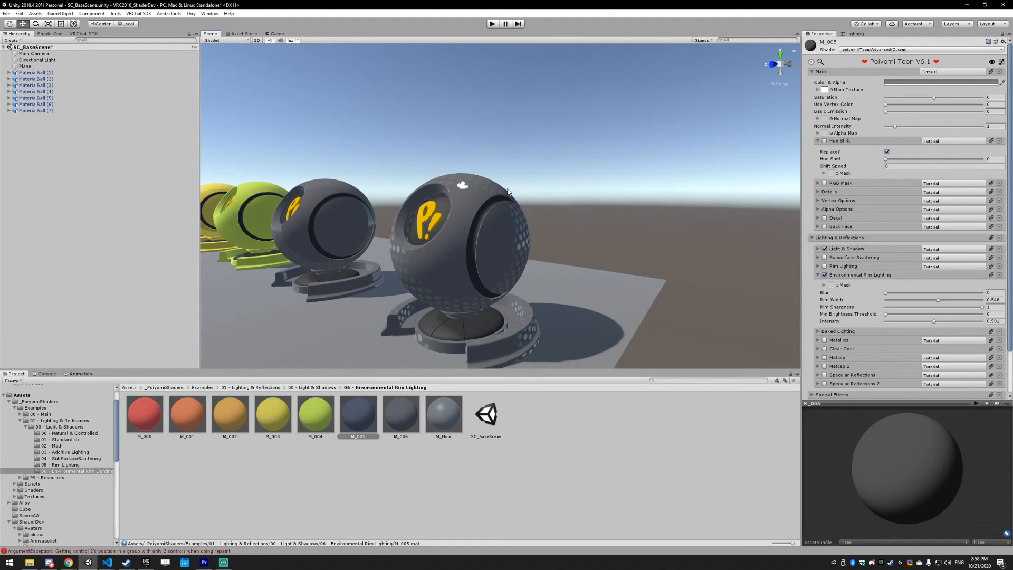
{"action": "mouse_move", "coordinate": [493, 285]}
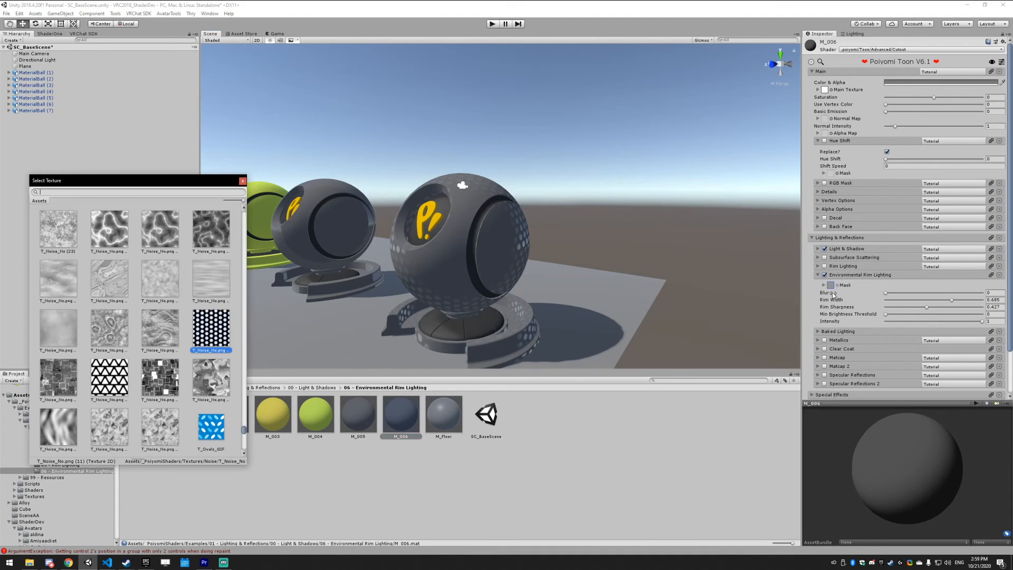
Try a swirly noise texture, then set the hexagonal dot pattern as M_006's rim mask.
{"action": "scroll", "scroll_direction": "up", "scroll_amount": 3}
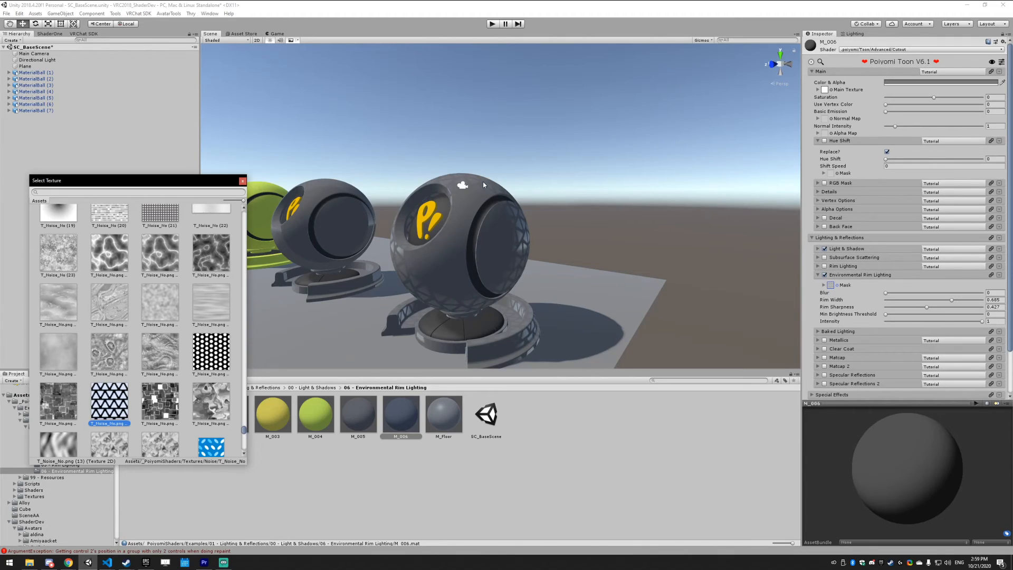
{"action": "mouse_move", "coordinate": [223, 241]}
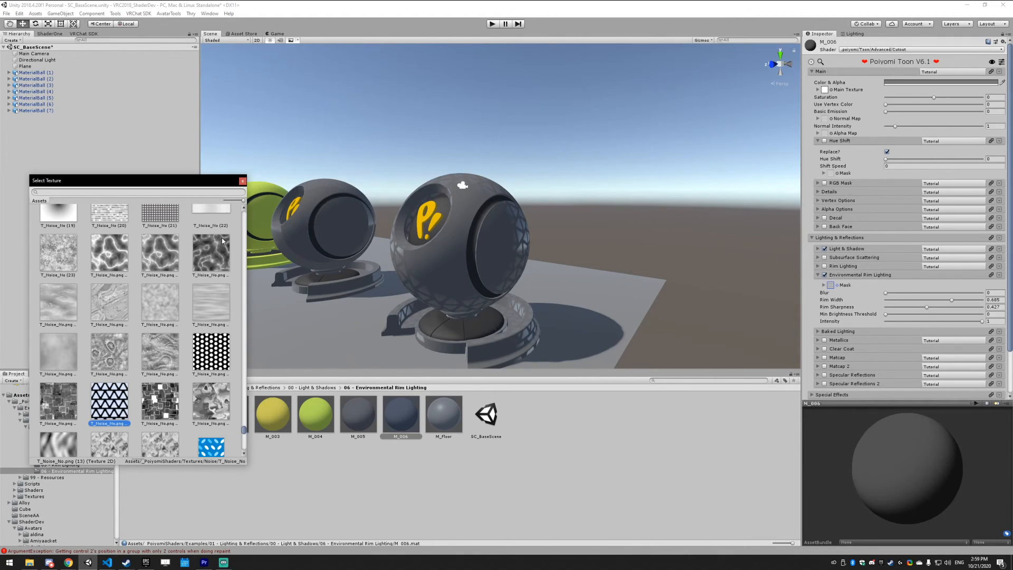
{"action": "left_click", "coordinate": [108, 252]}
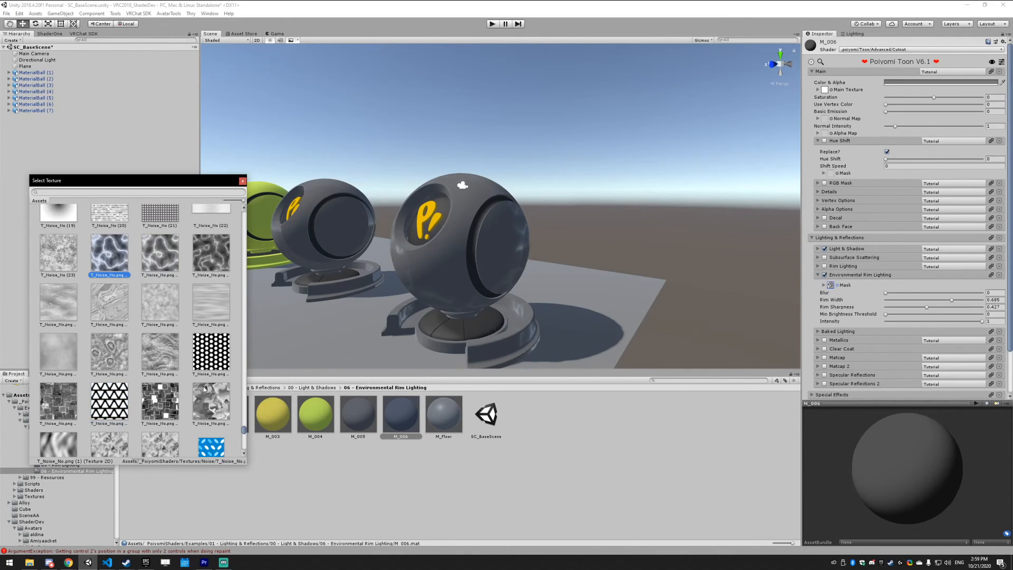
{"action": "left_click", "coordinate": [210, 349]}
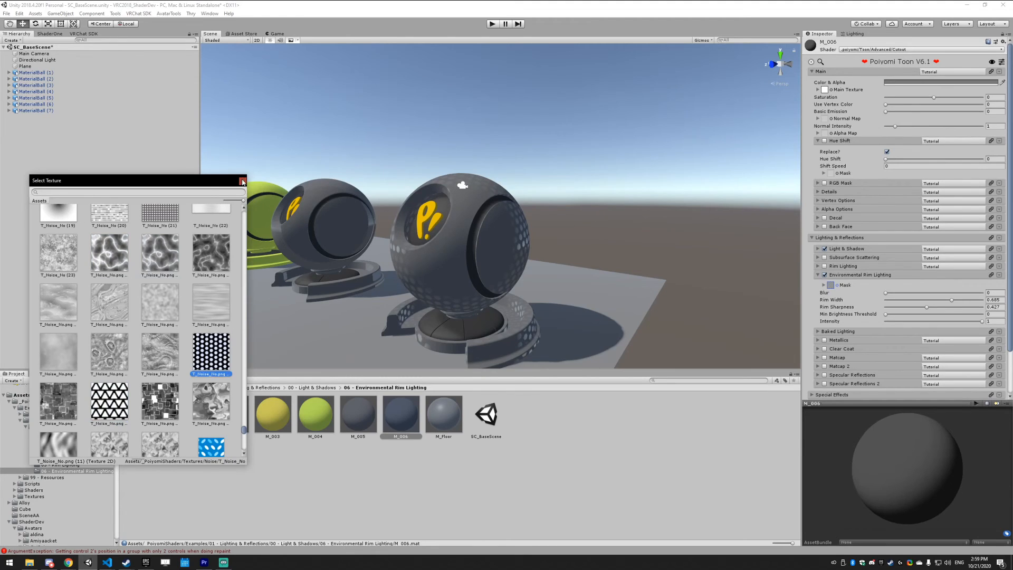
{"action": "left_click", "coordinate": [243, 180]}
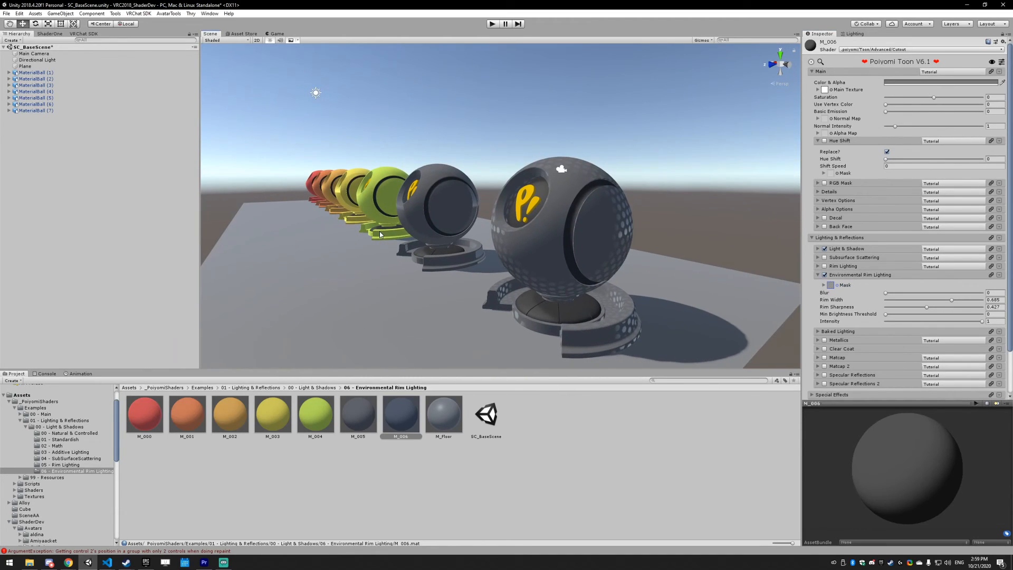